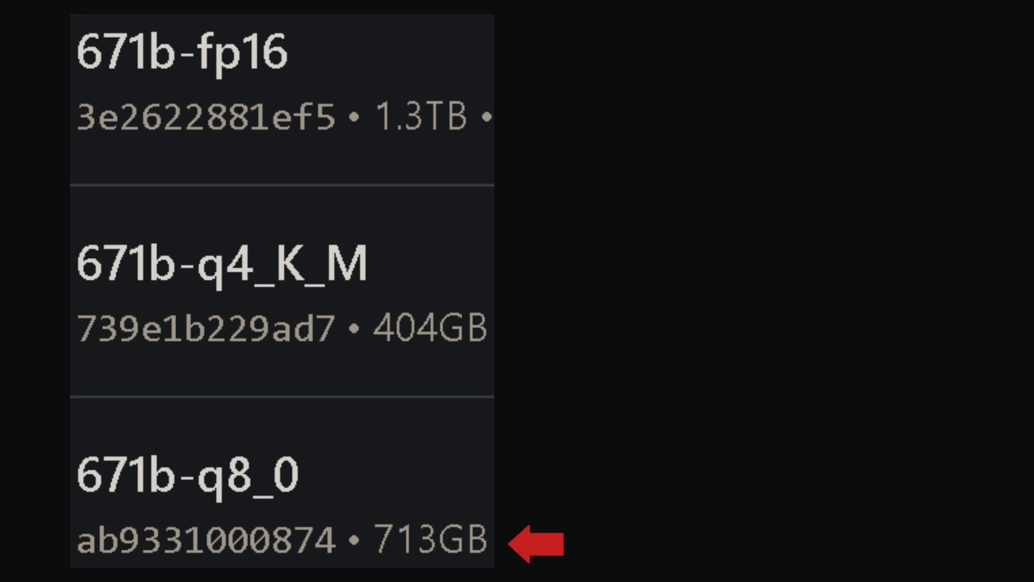
mouse_move(528, 327)
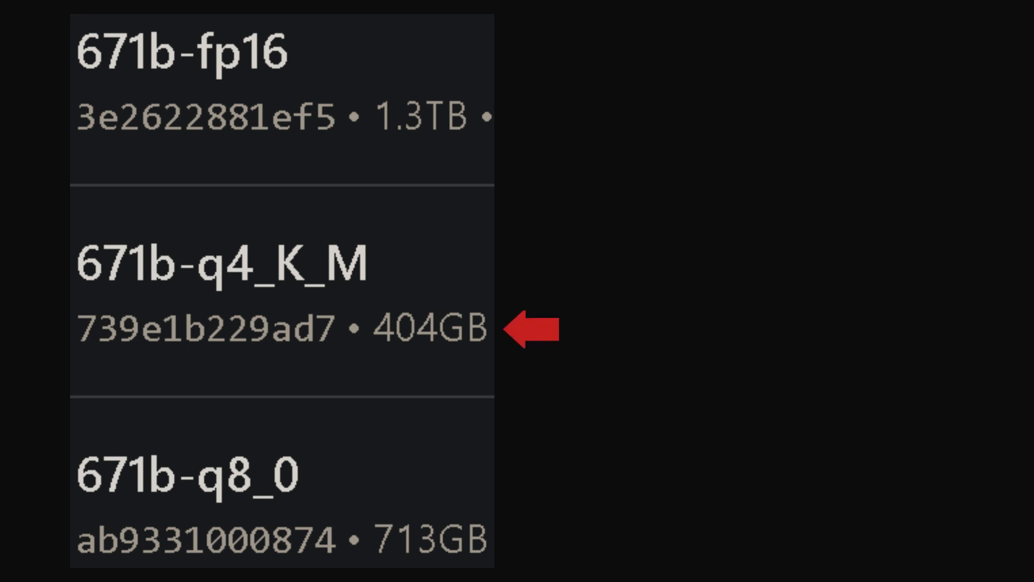